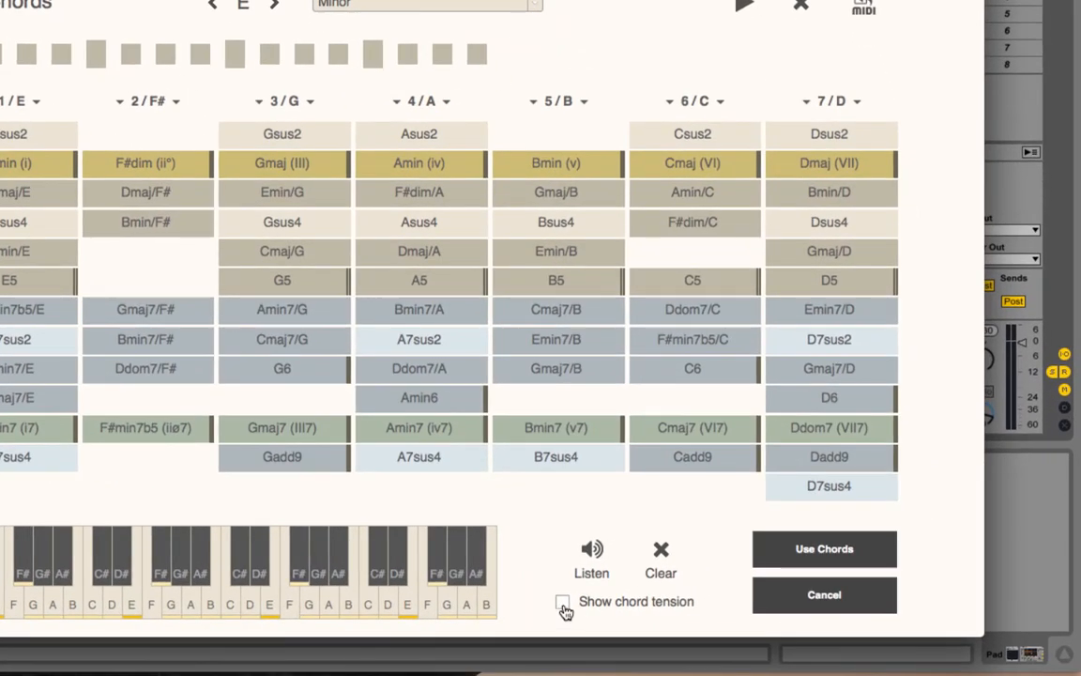
Step: Turn on 'Show chord tension' and place the Emin tonic chord in slot 1
click(562, 602)
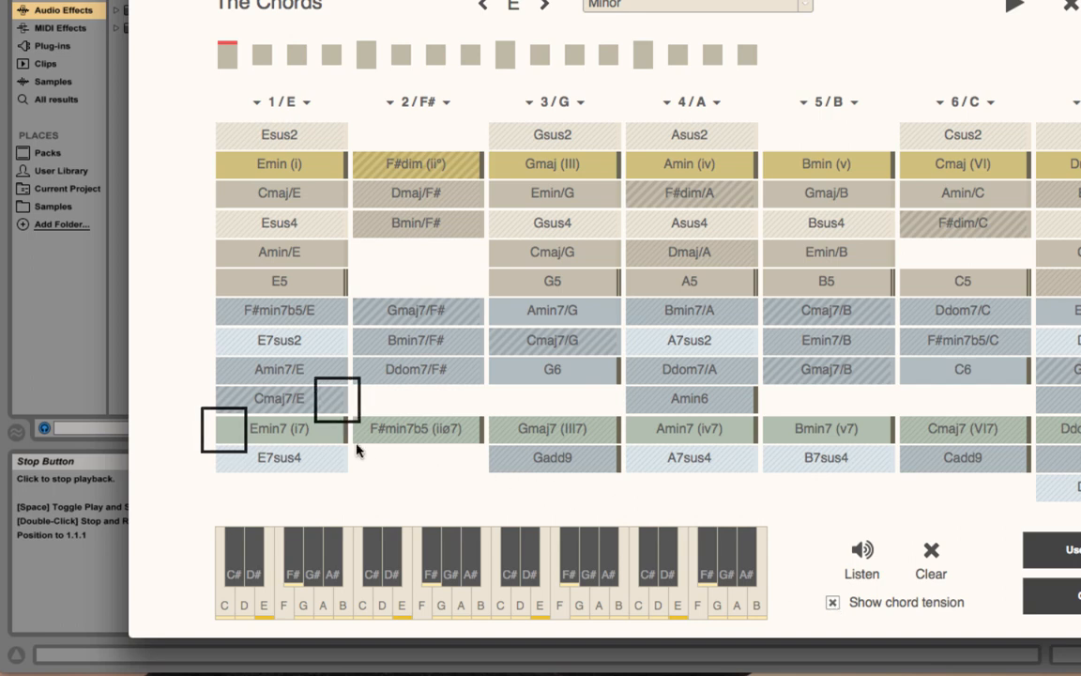
click(278, 428)
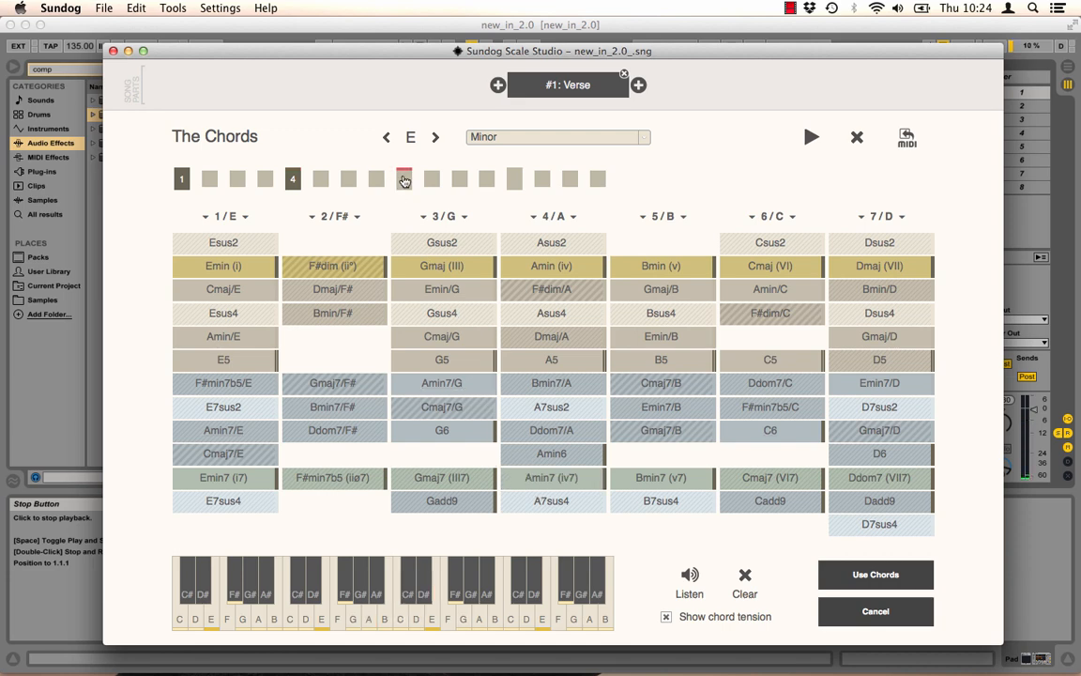
Step: Place the v chord in slots 9 and 13 and audition the four-chord progression
click(661, 478)
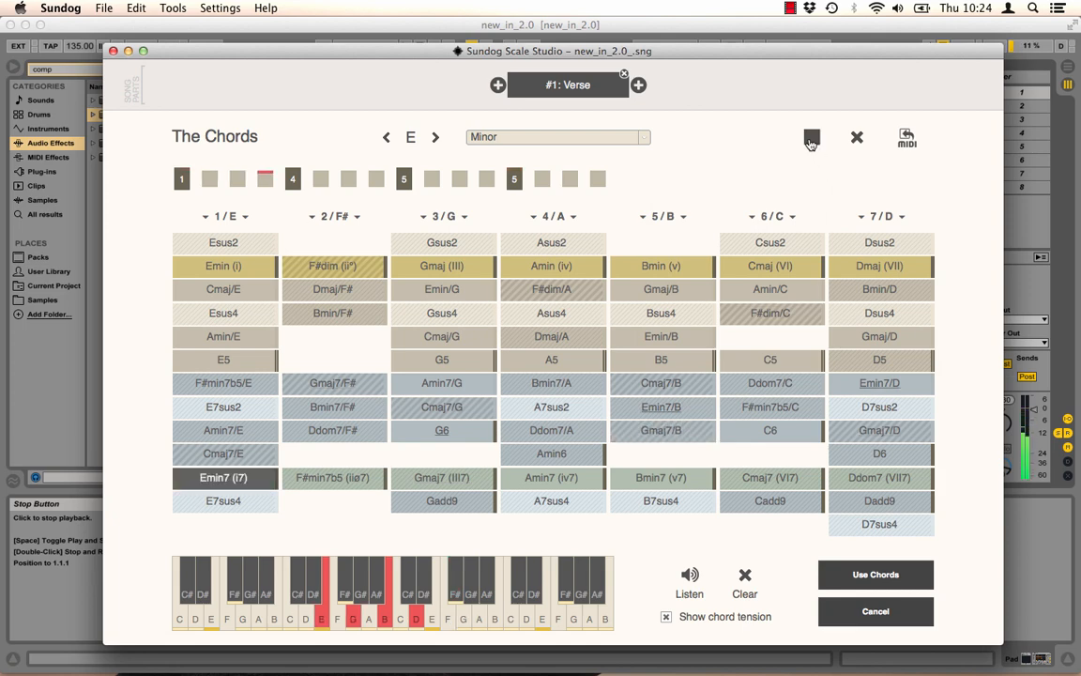
click(551, 478)
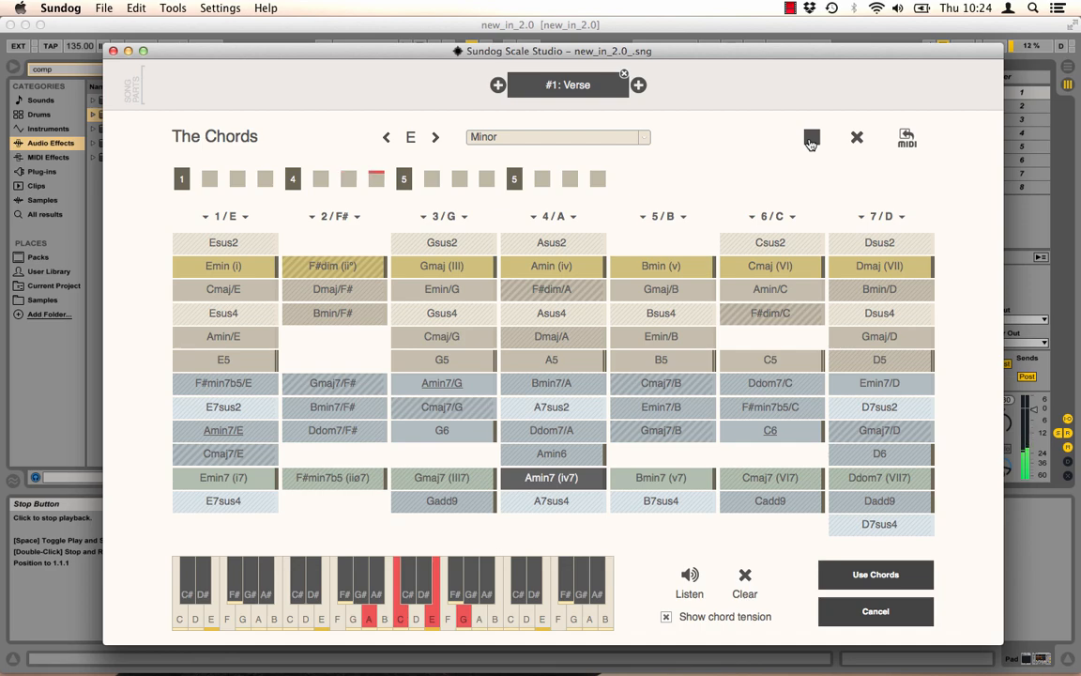
click(661, 430)
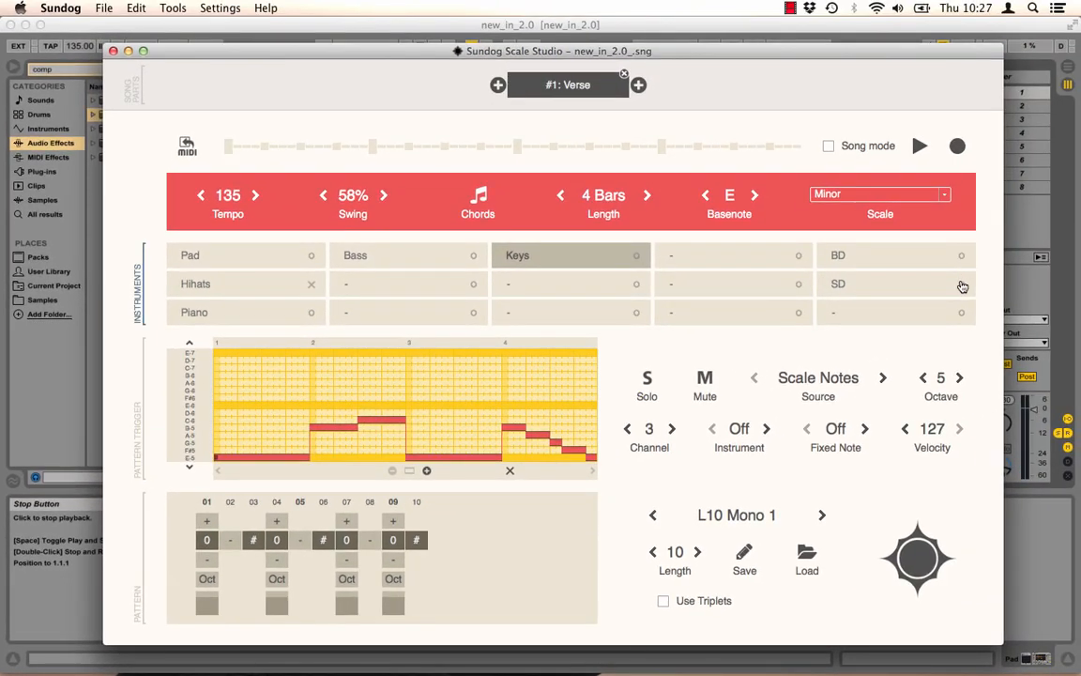
Step: Start Verse playback and open the Bass part (octave 2, channel 2)
click(919, 146)
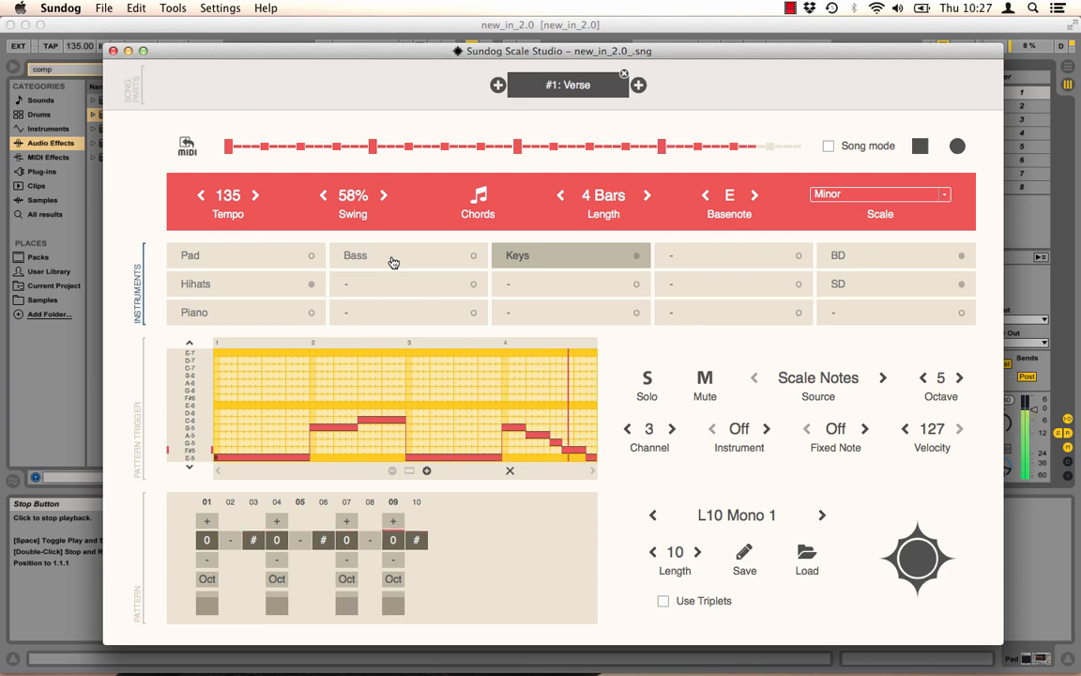
click(355, 254)
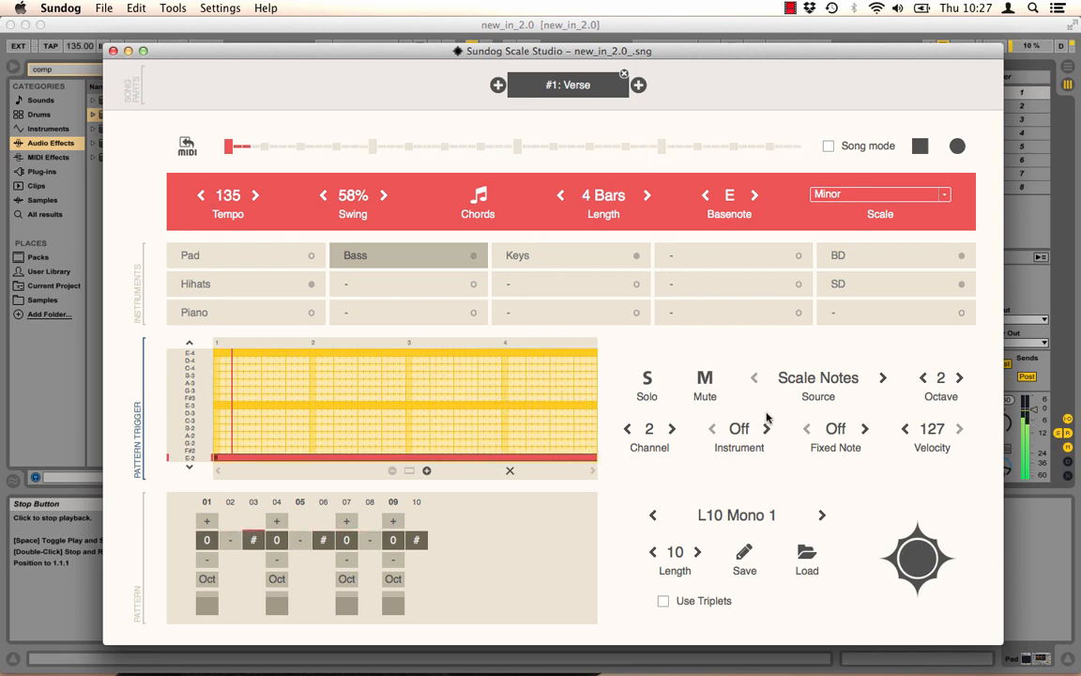
Step: Set the Bass note source to Chord Notes and open the empty Pad part
click(817, 377)
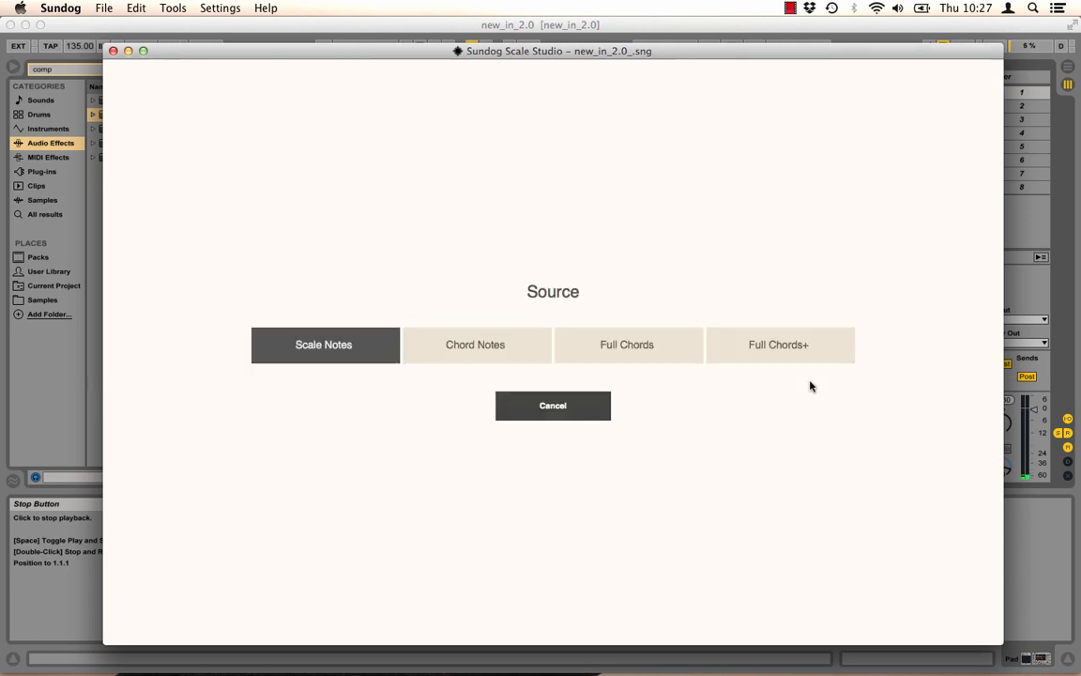
mouse_move(621, 424)
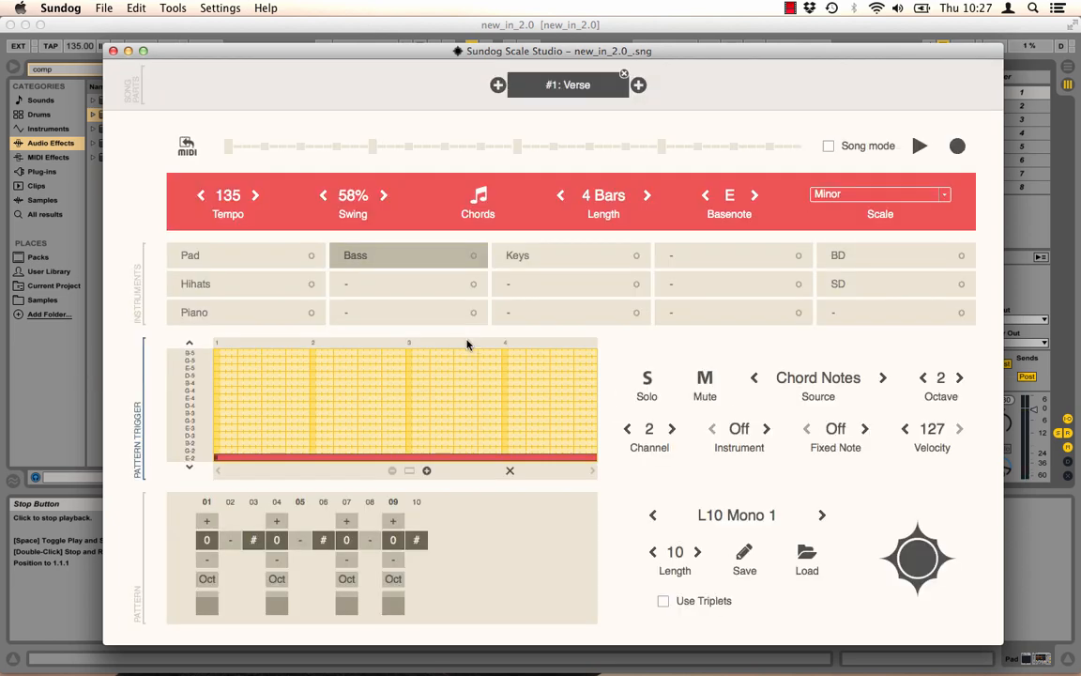
click(919, 146)
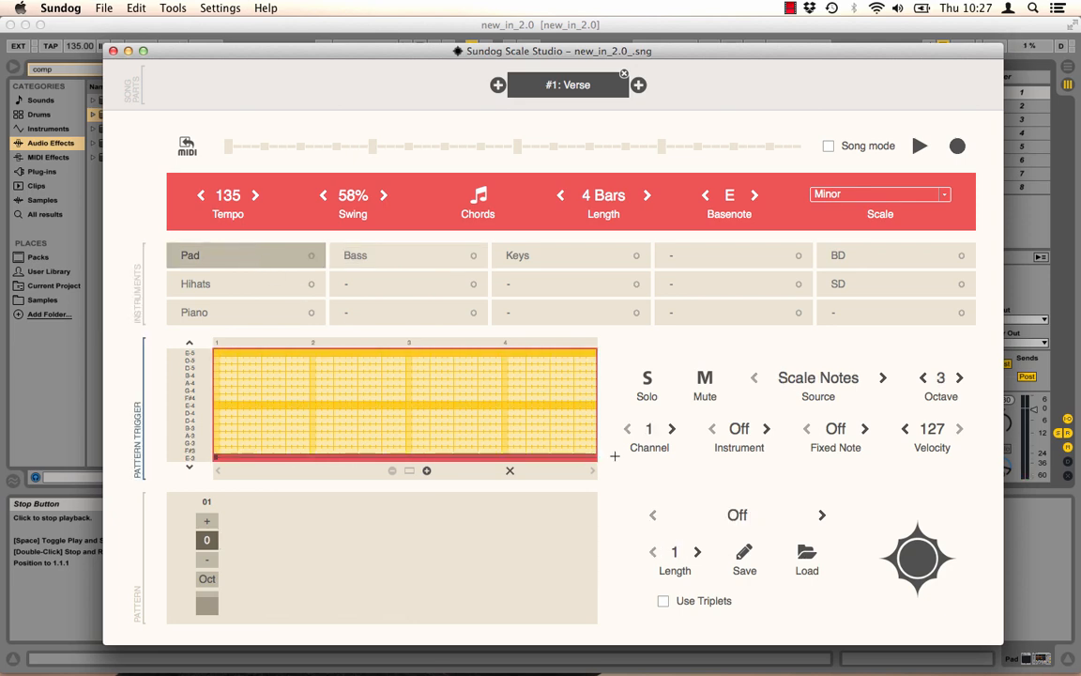
Step: Switch the Pad's note source to Full Chords
click(817, 377)
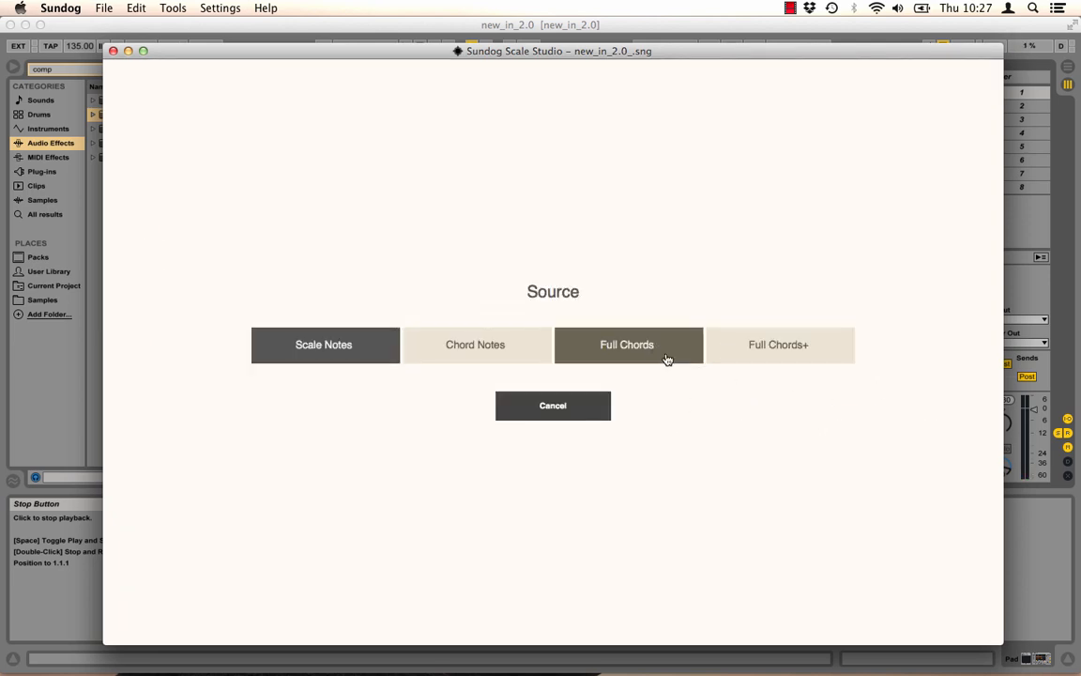
click(627, 345)
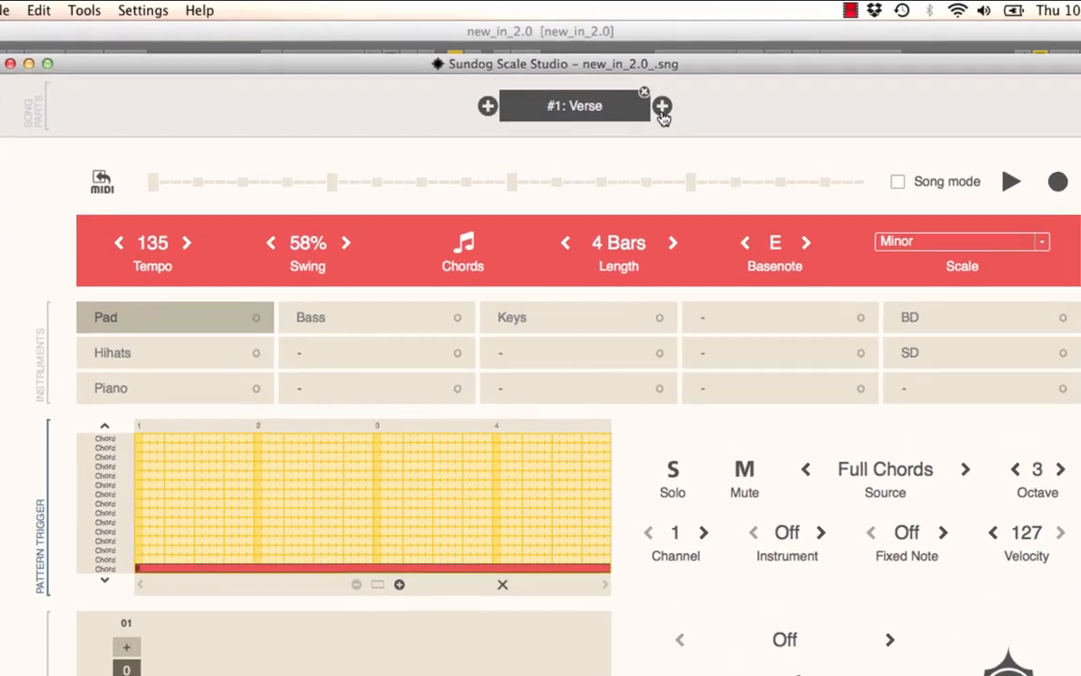
Step: Duplicate '#1: Verse' into a second song part and open its Keys part
click(661, 105)
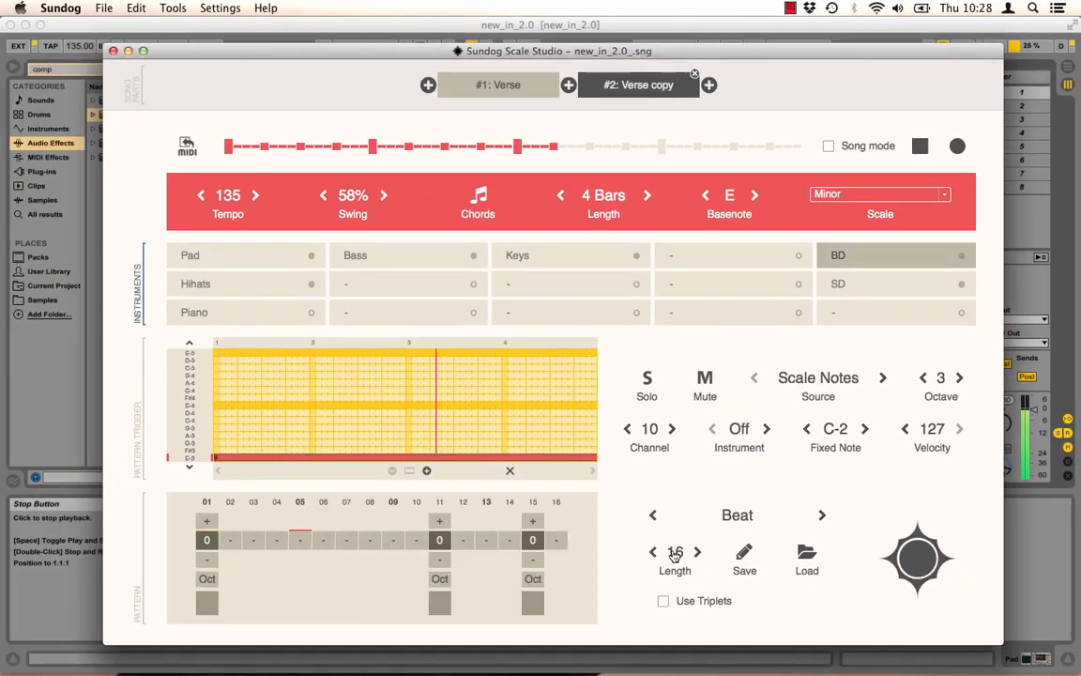
click(675, 558)
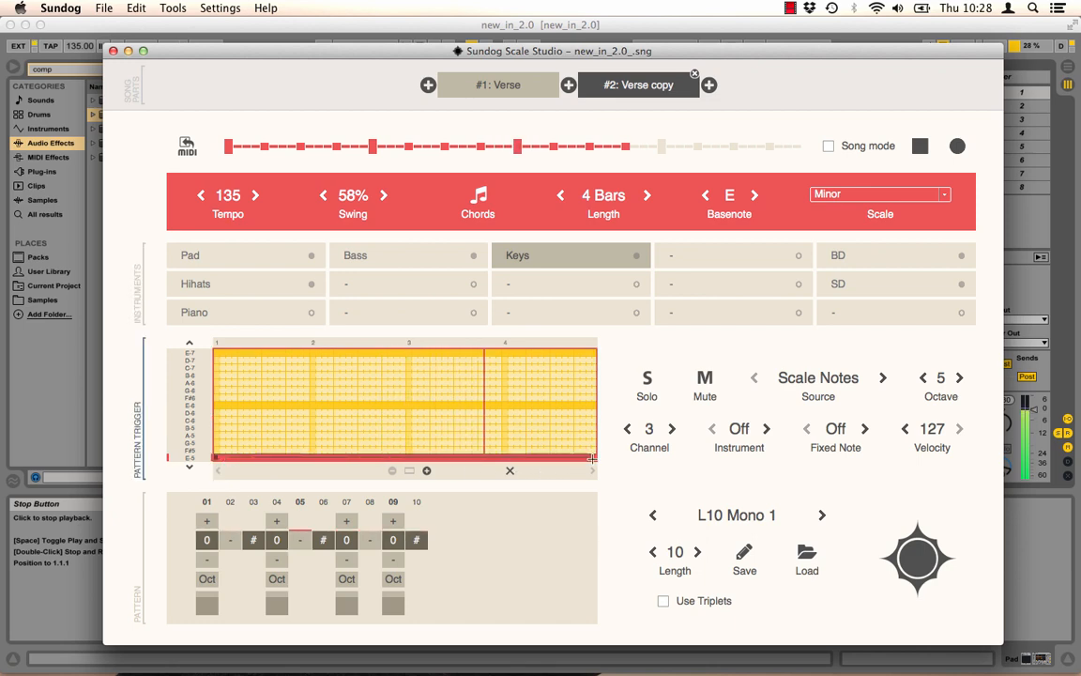
Step: Set the copied part's Keys source to Chord Notes, then return to '#1: Verse'
click(818, 385)
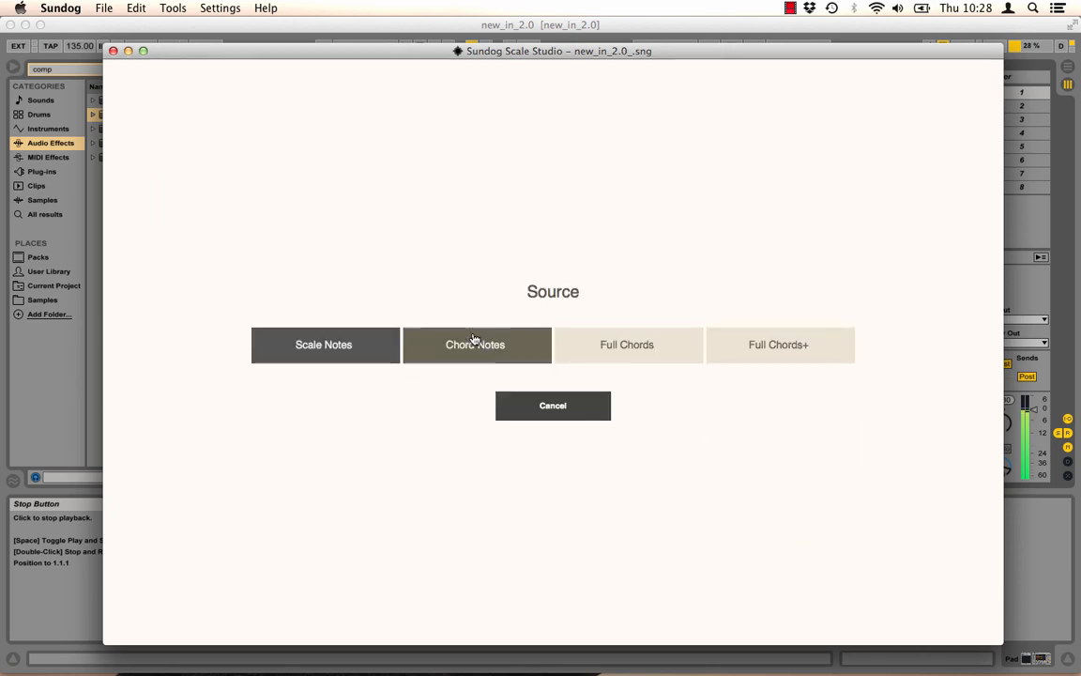
click(475, 345)
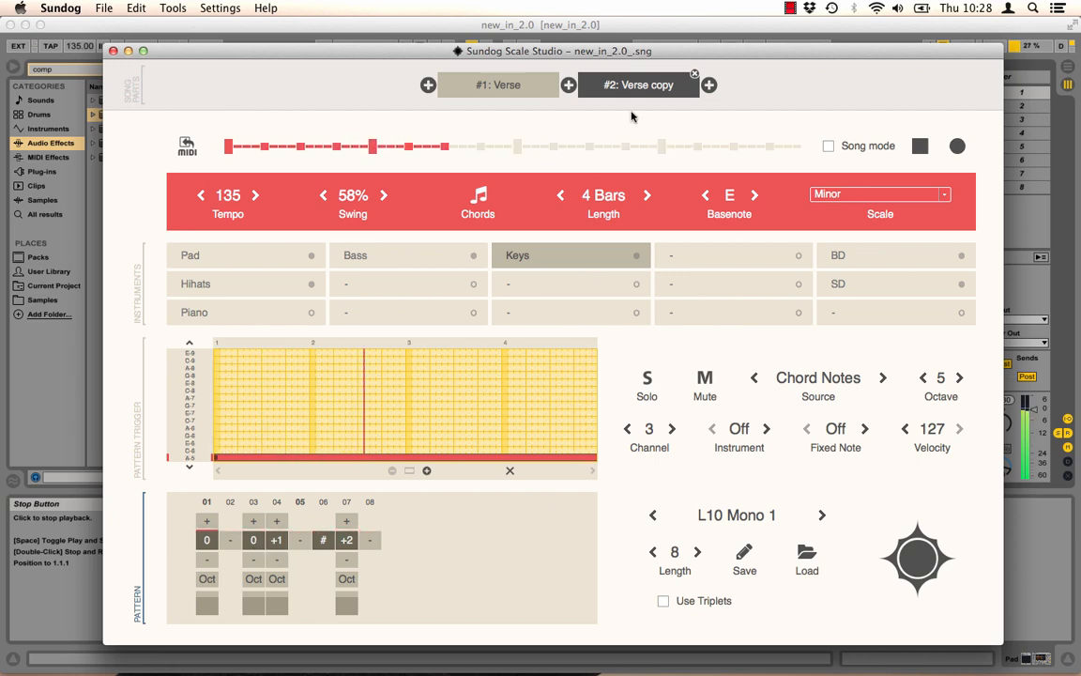
click(498, 85)
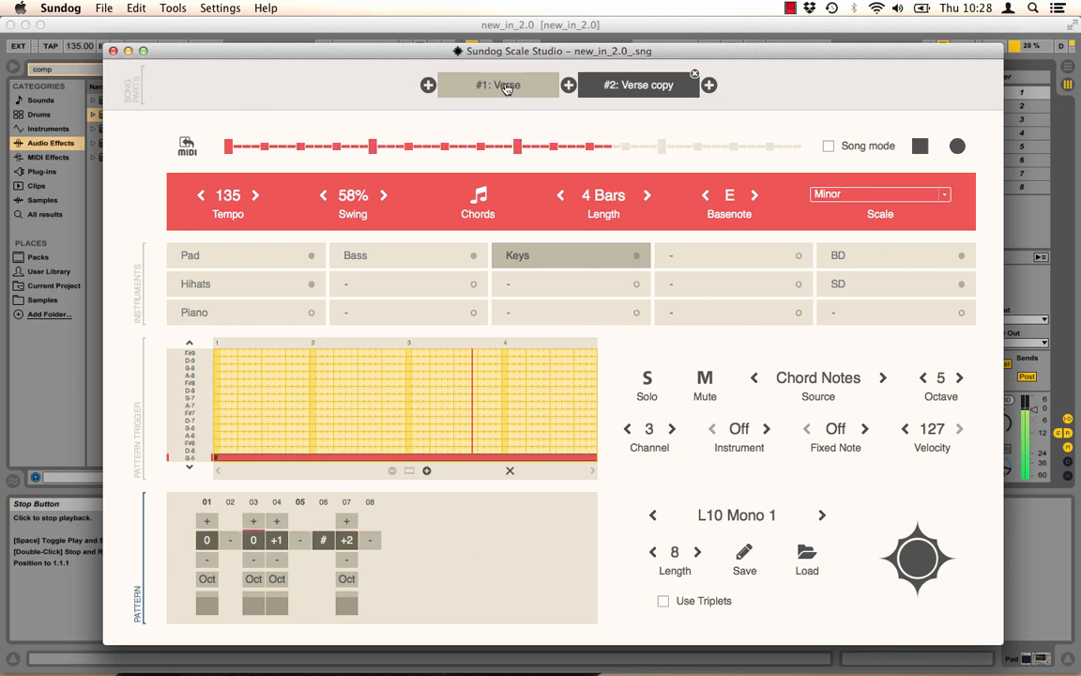